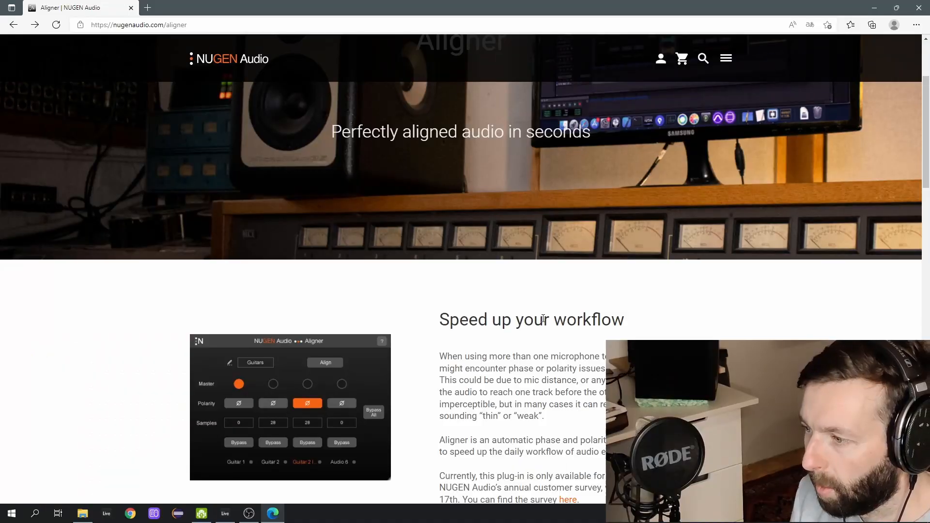
Follow the Aligner page's survey link to the NUGEN 2022 Annual Survey and skim its questions
{"action": "scroll", "scroll_direction": "down", "scroll_amount": 3}
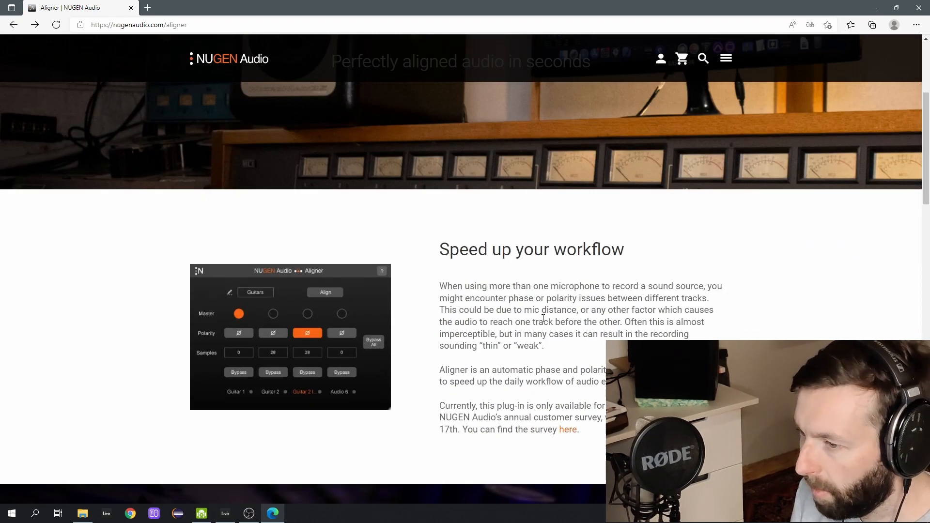
{"action": "scroll", "scroll_direction": "down", "scroll_amount": 3}
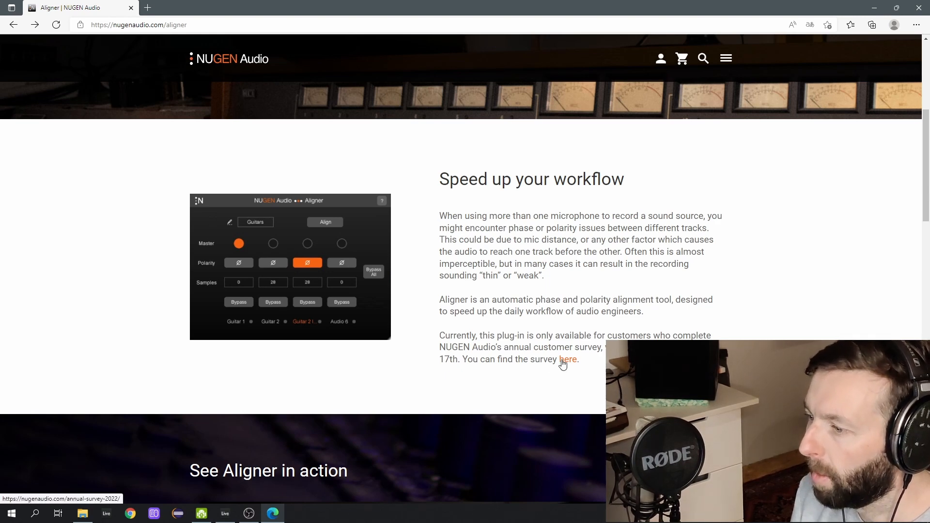
{"action": "left_click", "coordinate": [568, 359]}
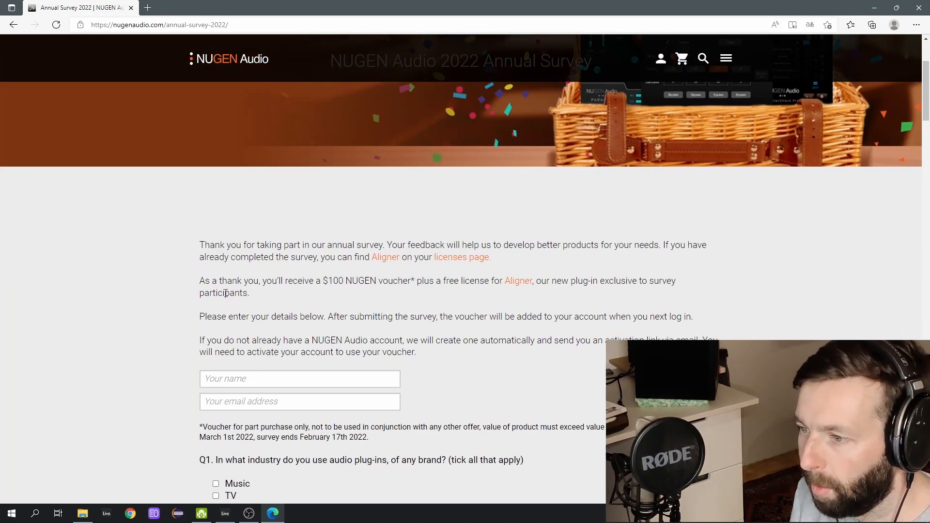
{"action": "scroll", "scroll_direction": "down", "scroll_amount": 3}
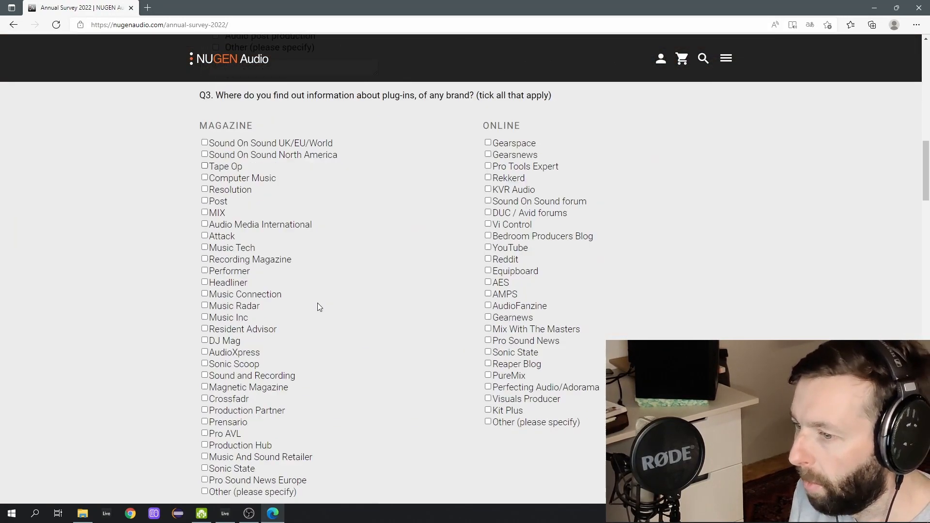
{"action": "scroll", "scroll_direction": "down", "scroll_amount": 3}
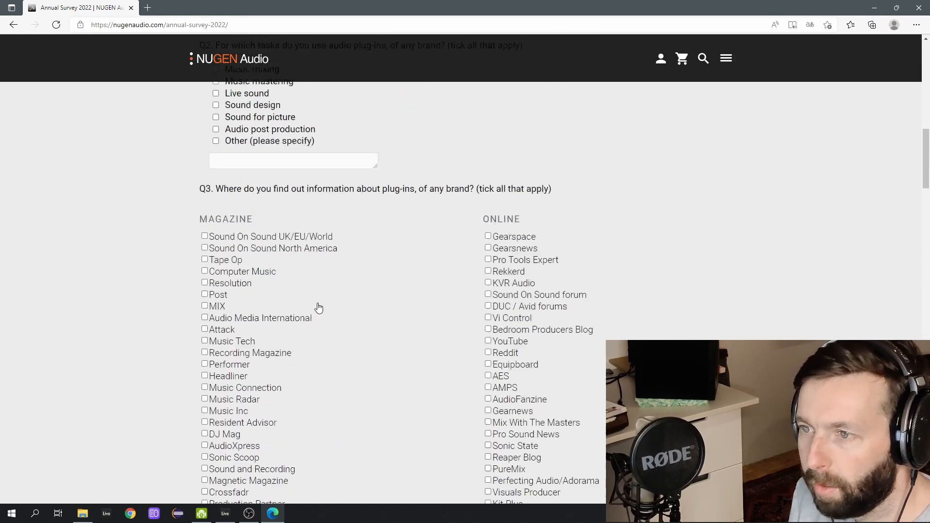
{"action": "scroll", "scroll_direction": "up", "scroll_amount": 3}
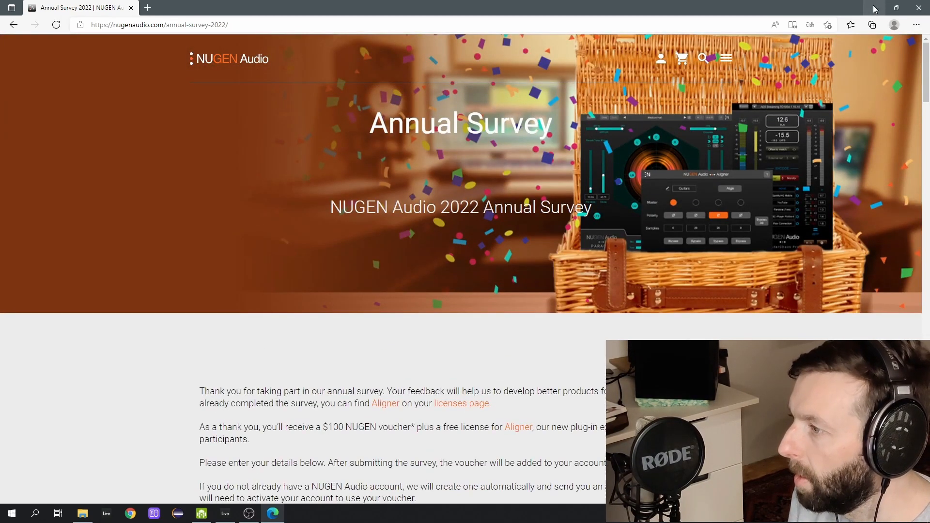
{"action": "mouse_move", "coordinate": [873, 10]}
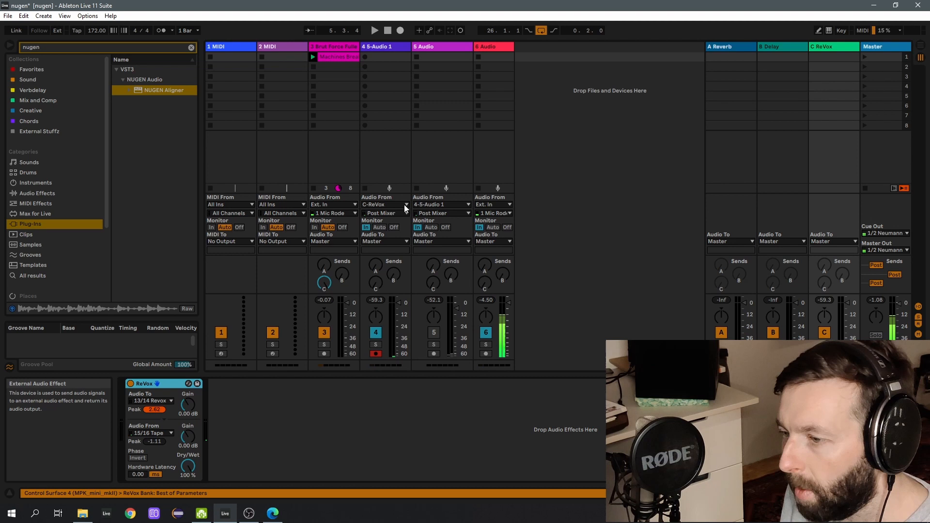
{"action": "mouse_move", "coordinate": [366, 54]}
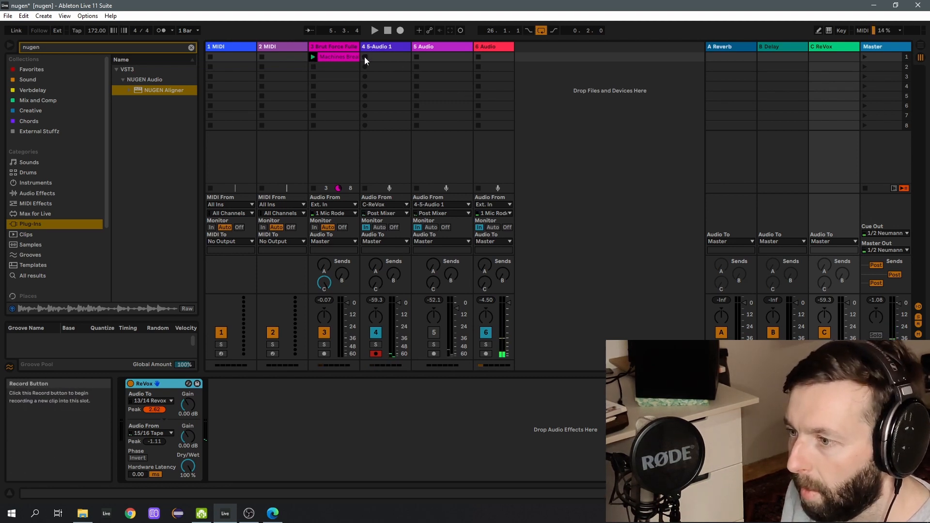
Record the ReVox tape-return drum break into track 4's clip slot, then stop and play it
{"action": "left_click", "coordinate": [385, 57]}
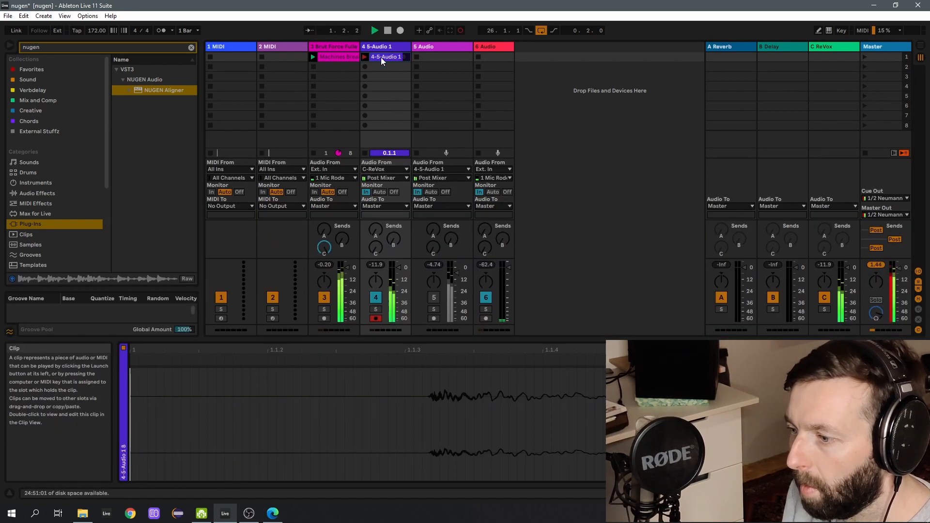
{"action": "left_click", "coordinate": [373, 30]}
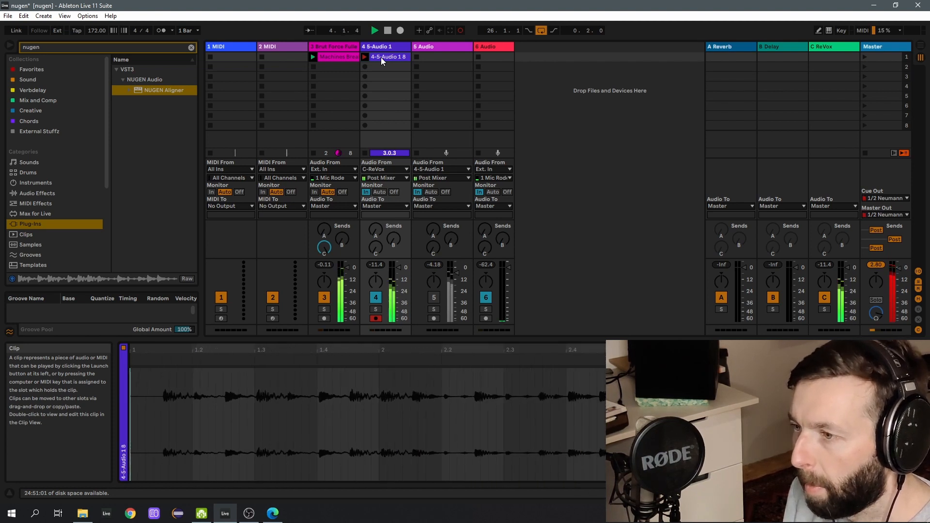
{"action": "left_click", "coordinate": [374, 30]}
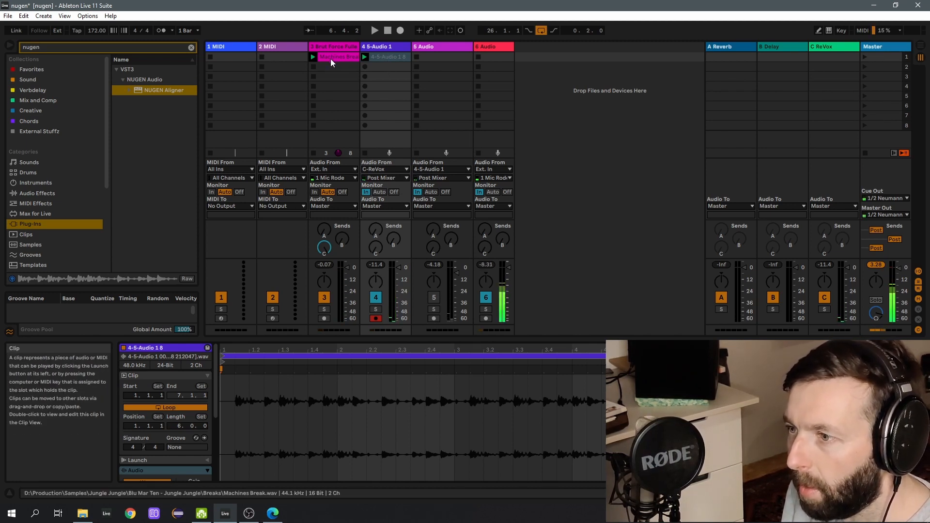
{"action": "mouse_move", "coordinate": [364, 58]}
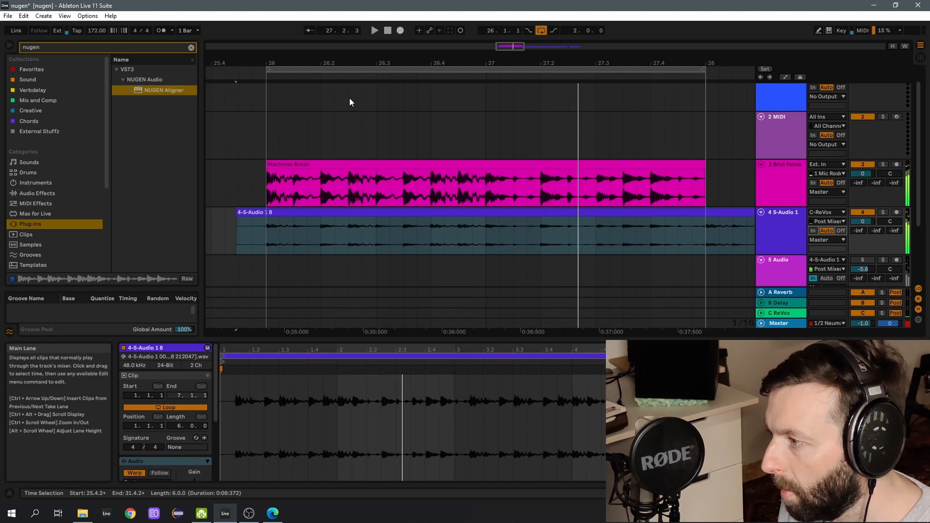
{"action": "mouse_move", "coordinate": [432, 135]}
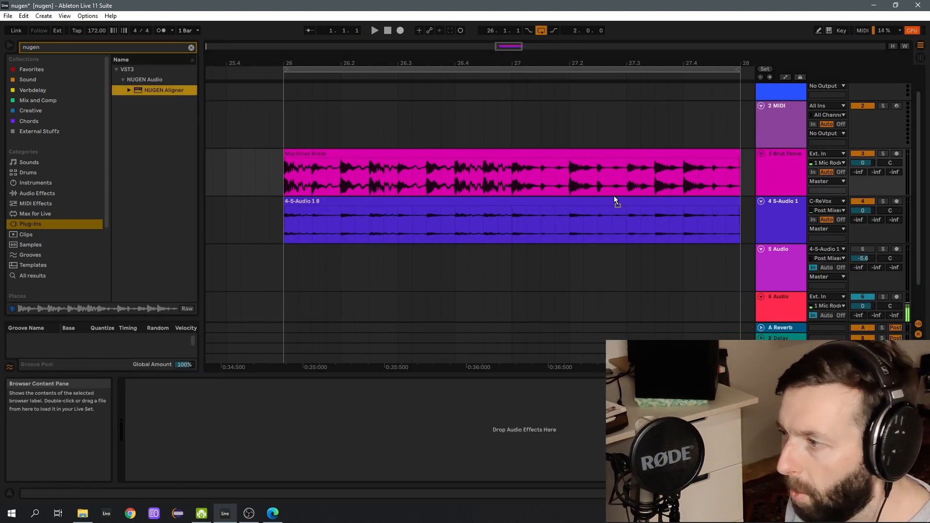
{"action": "double_click", "coordinate": [158, 89]}
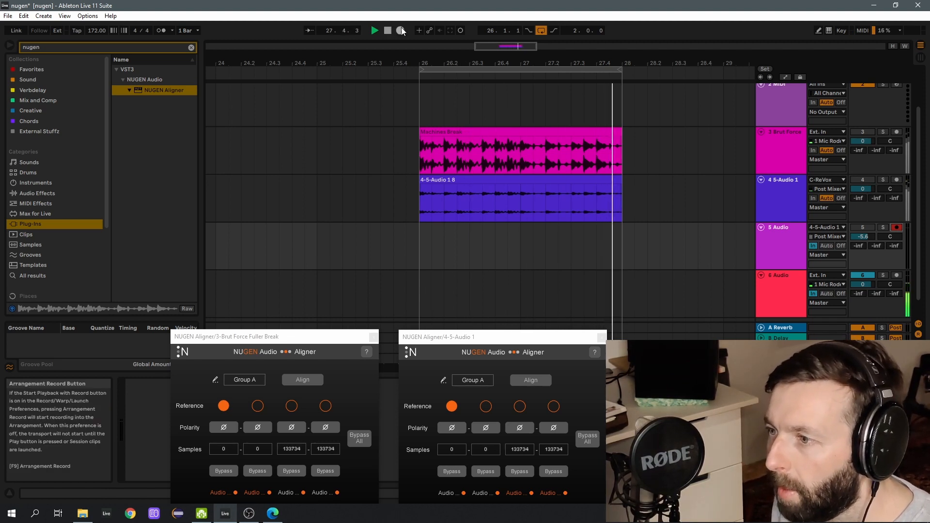
Arrangement-record the aligned loop onto track 5, retaking from bar 26 until captured
{"action": "left_click", "coordinate": [373, 30]}
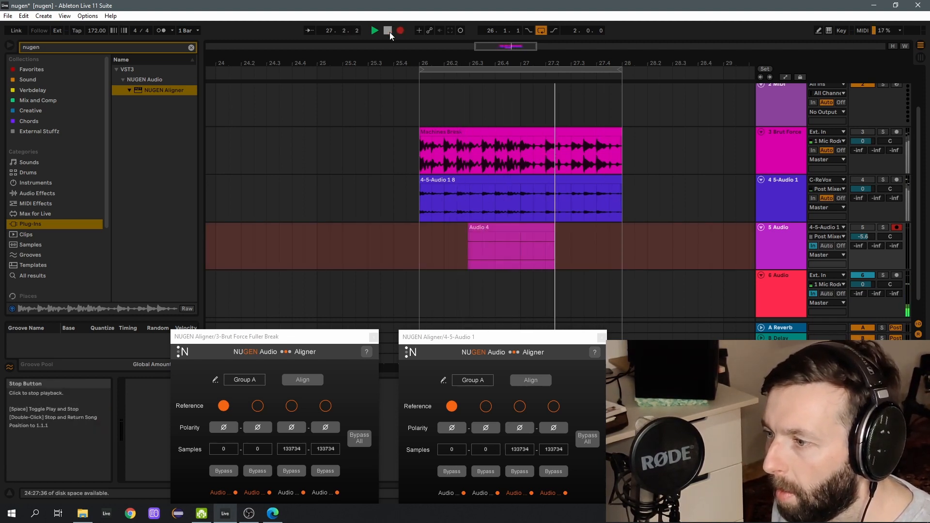
{"action": "left_click", "coordinate": [387, 30]}
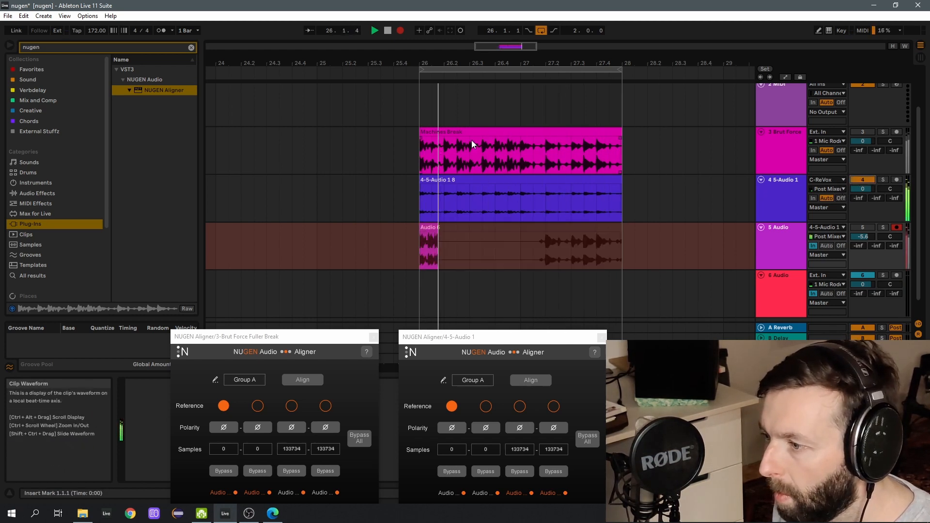
{"action": "left_click", "coordinate": [374, 30]}
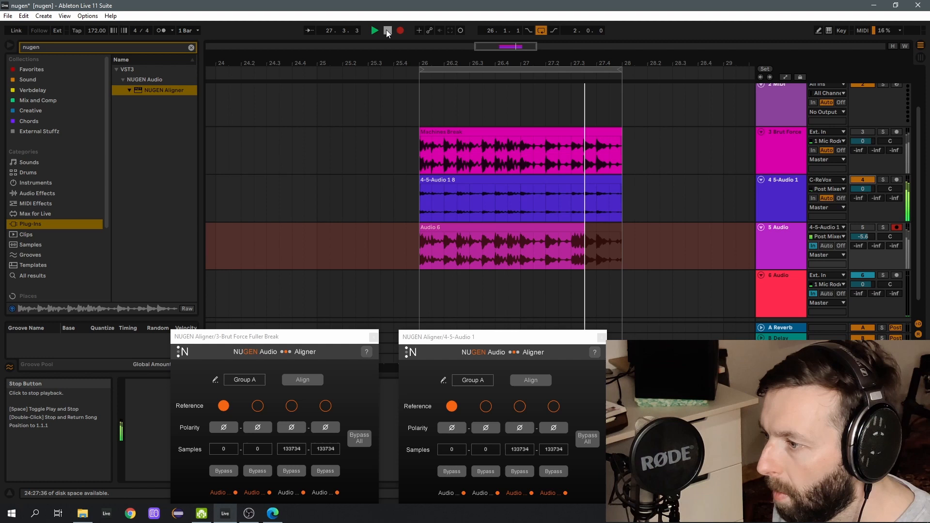
{"action": "left_click", "coordinate": [386, 30]}
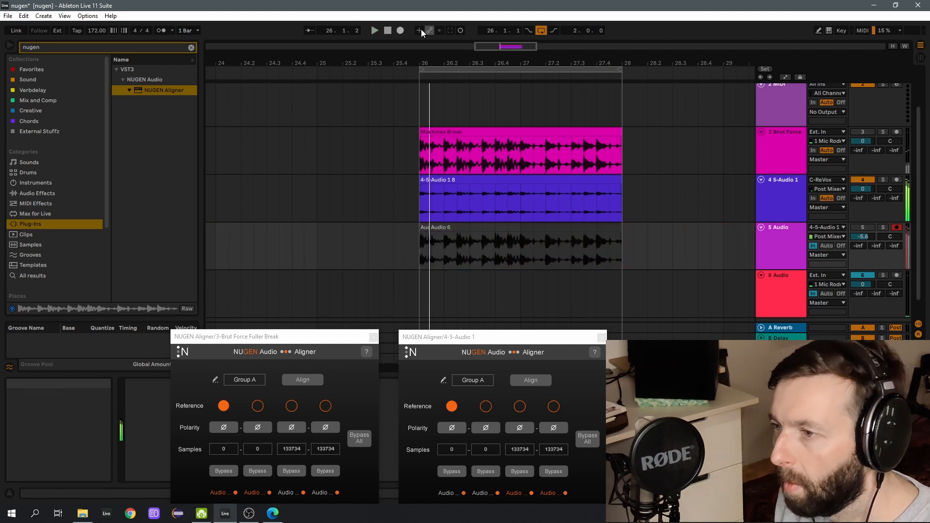